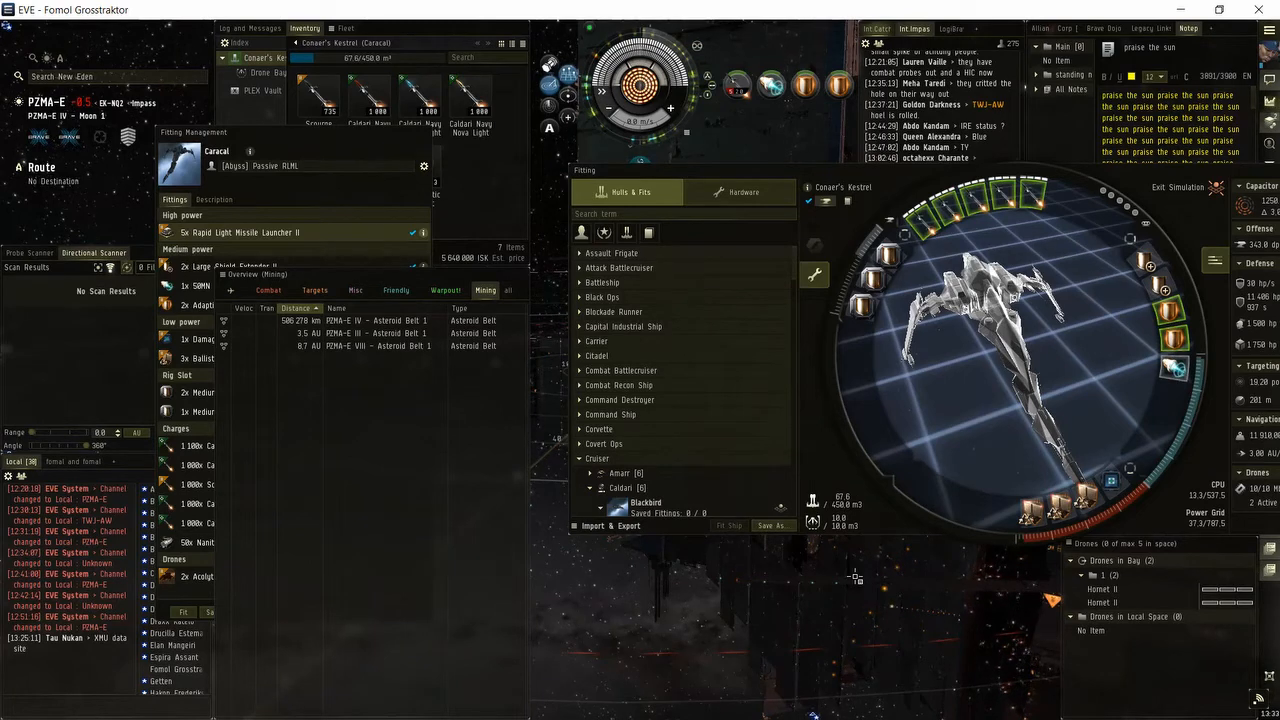
pyautogui.moveTo(960, 436)
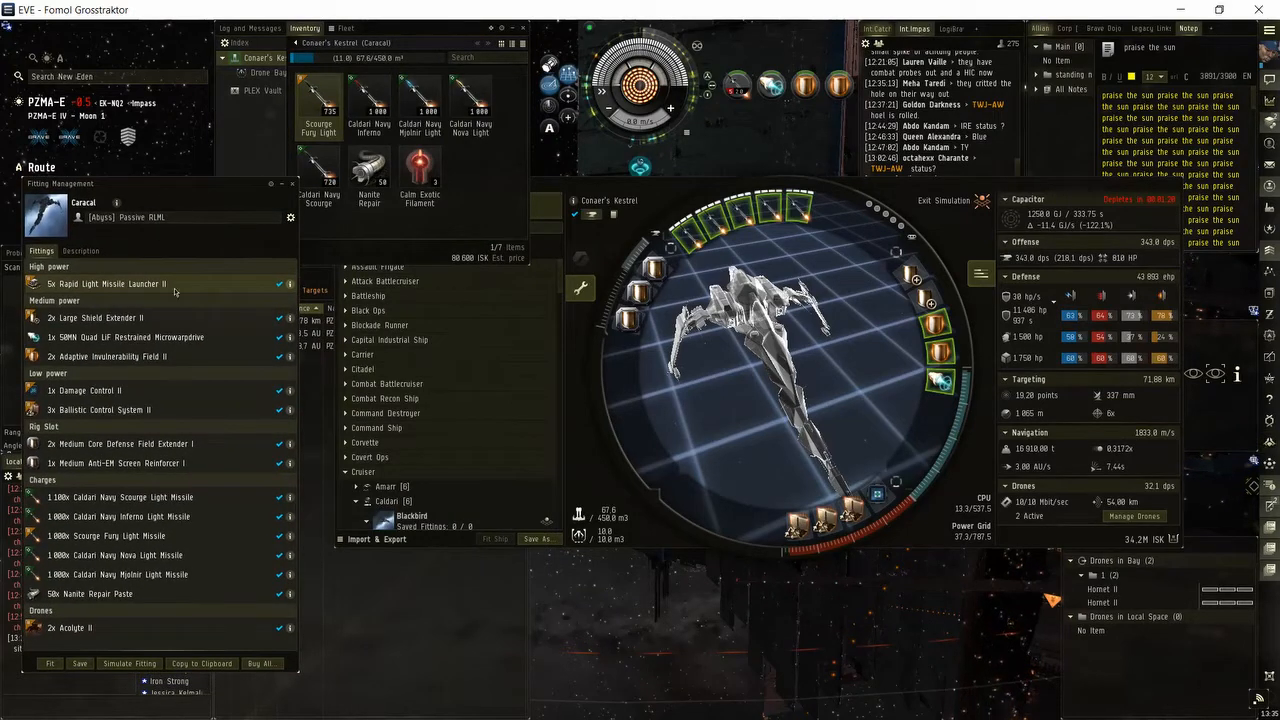
pyautogui.moveTo(248, 218)
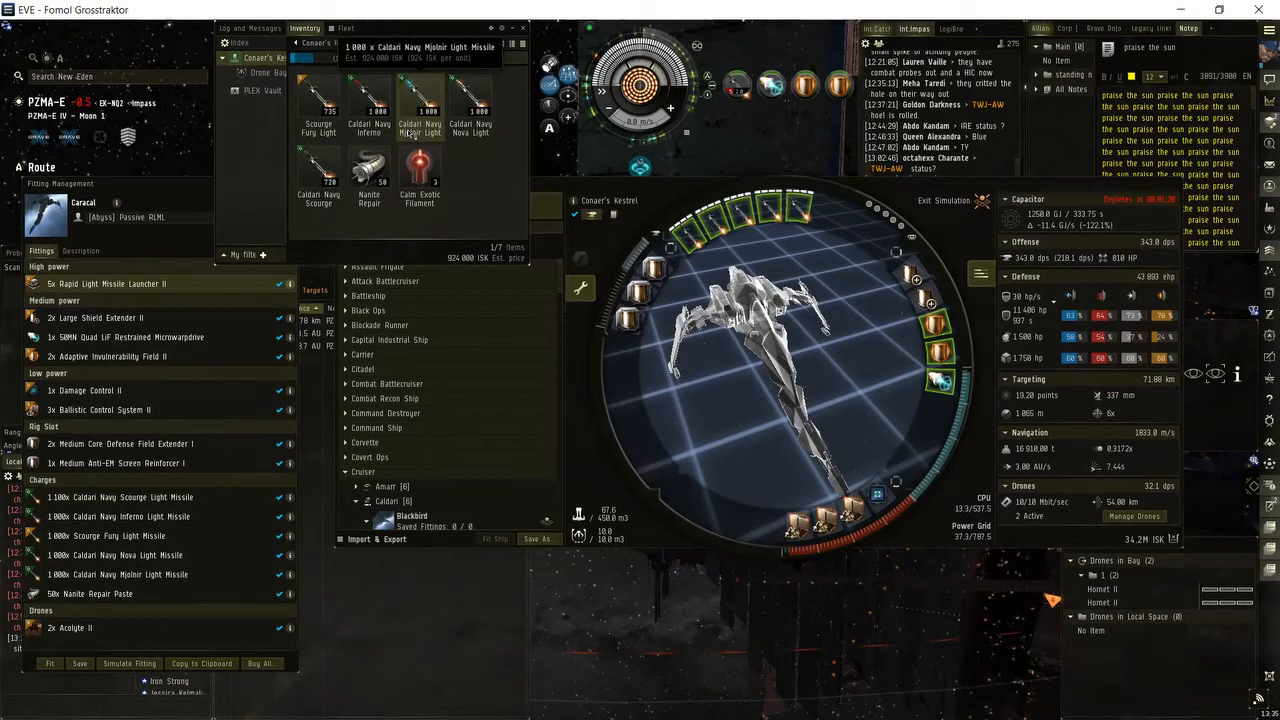
# - Bring up the Caracal's information sheet listing the skills required to fly it
pyautogui.click(368, 100)
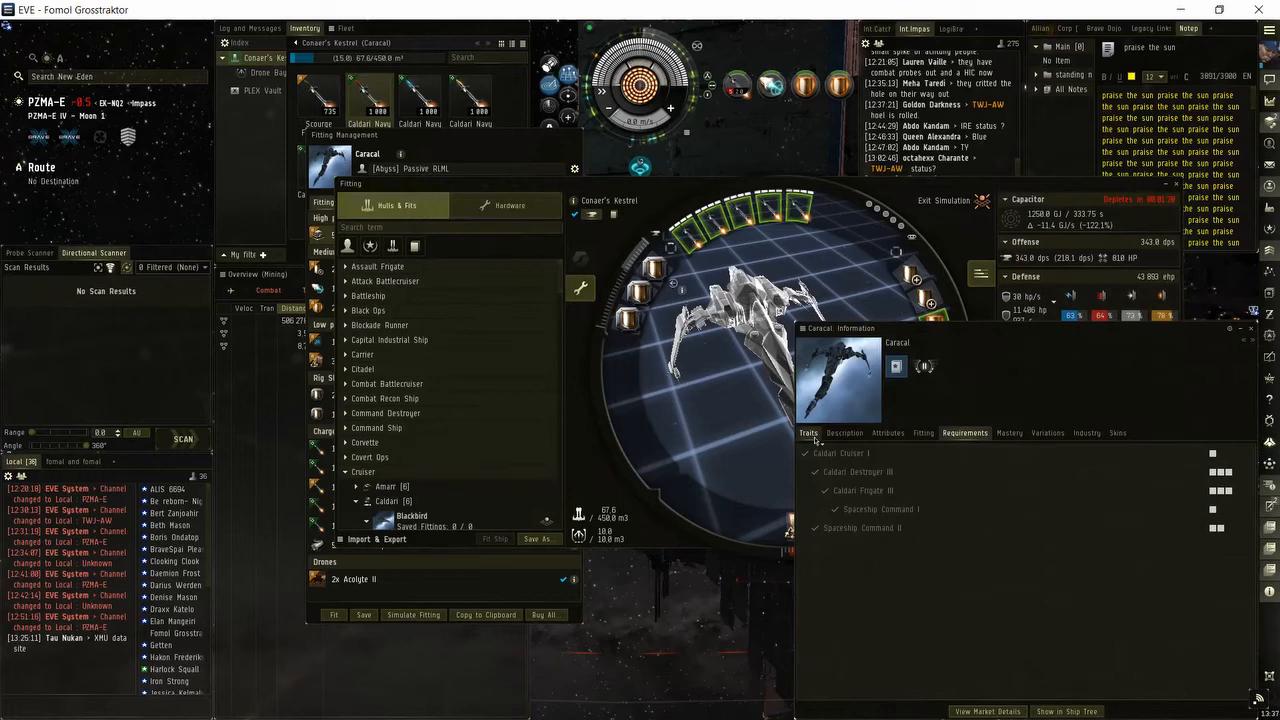
# - View the Caracal's Traits, including Caldari Cruiser missile damage and velocity bonuses
pyautogui.click(808, 432)
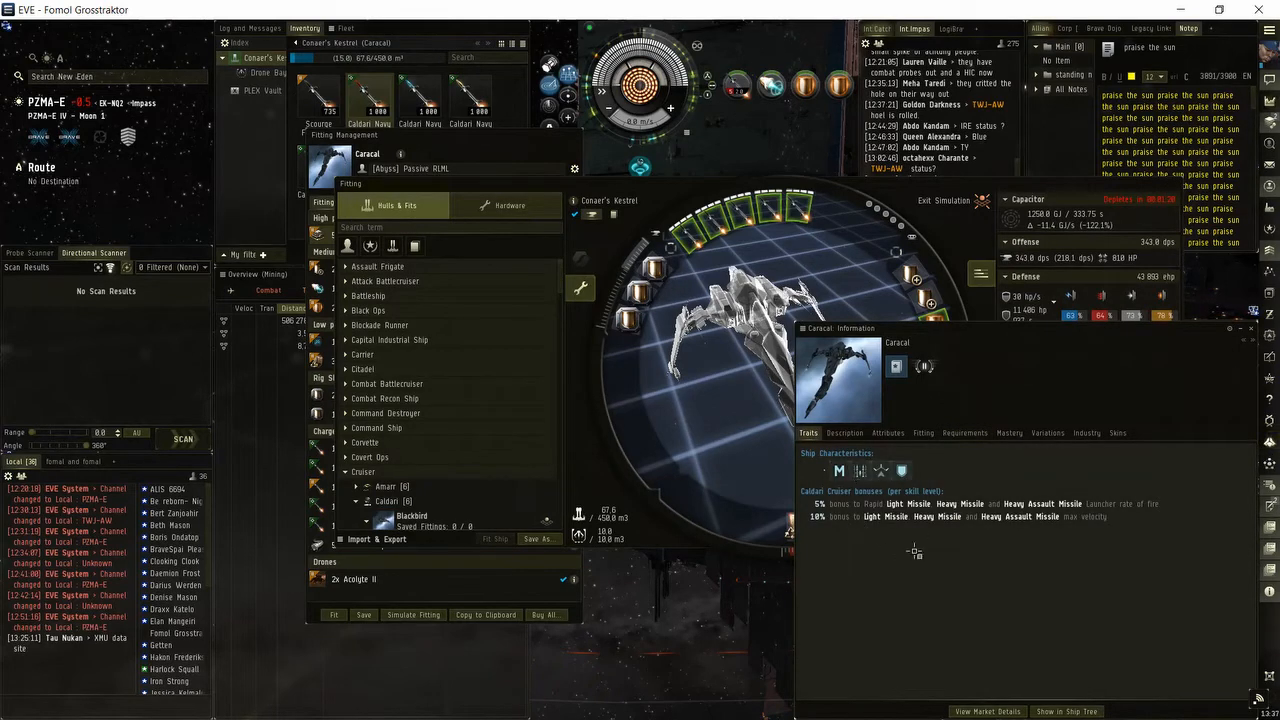
pyautogui.moveTo(984, 544)
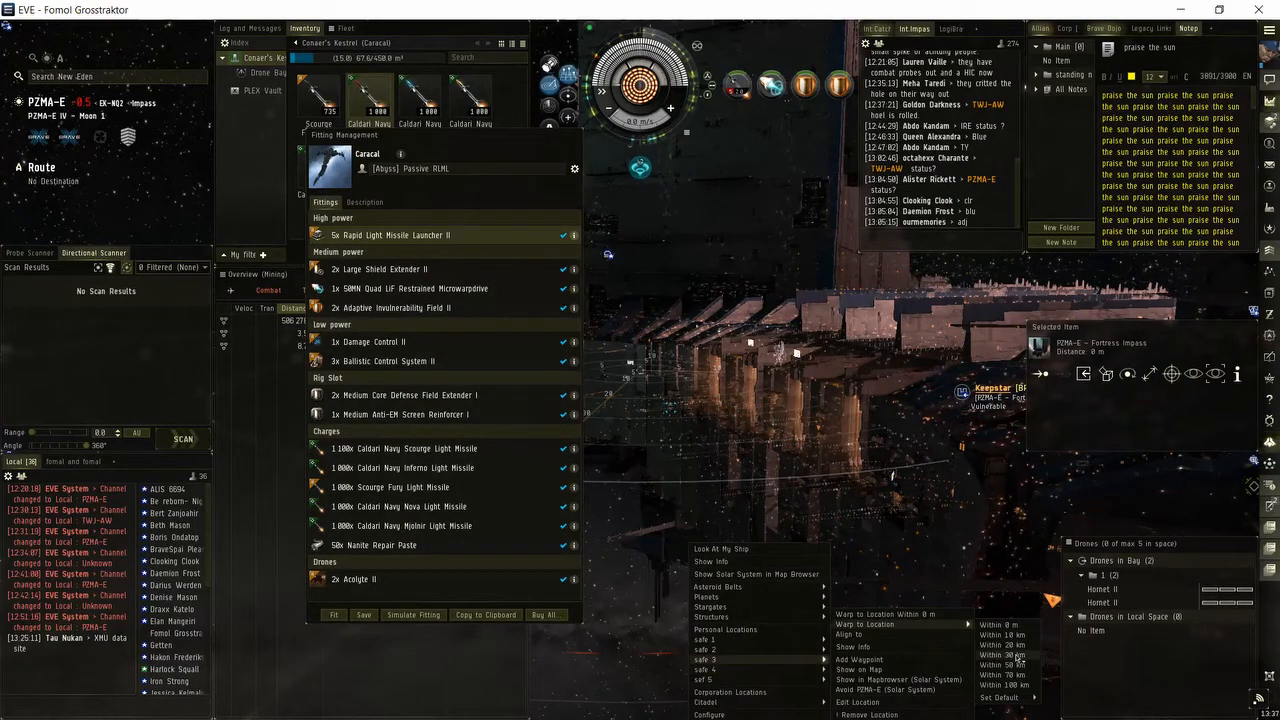
# - Warp the Caracal to the PZMA-E asteroid belt with the Calm Exotic Filament aboard
pyautogui.click(1000, 624)
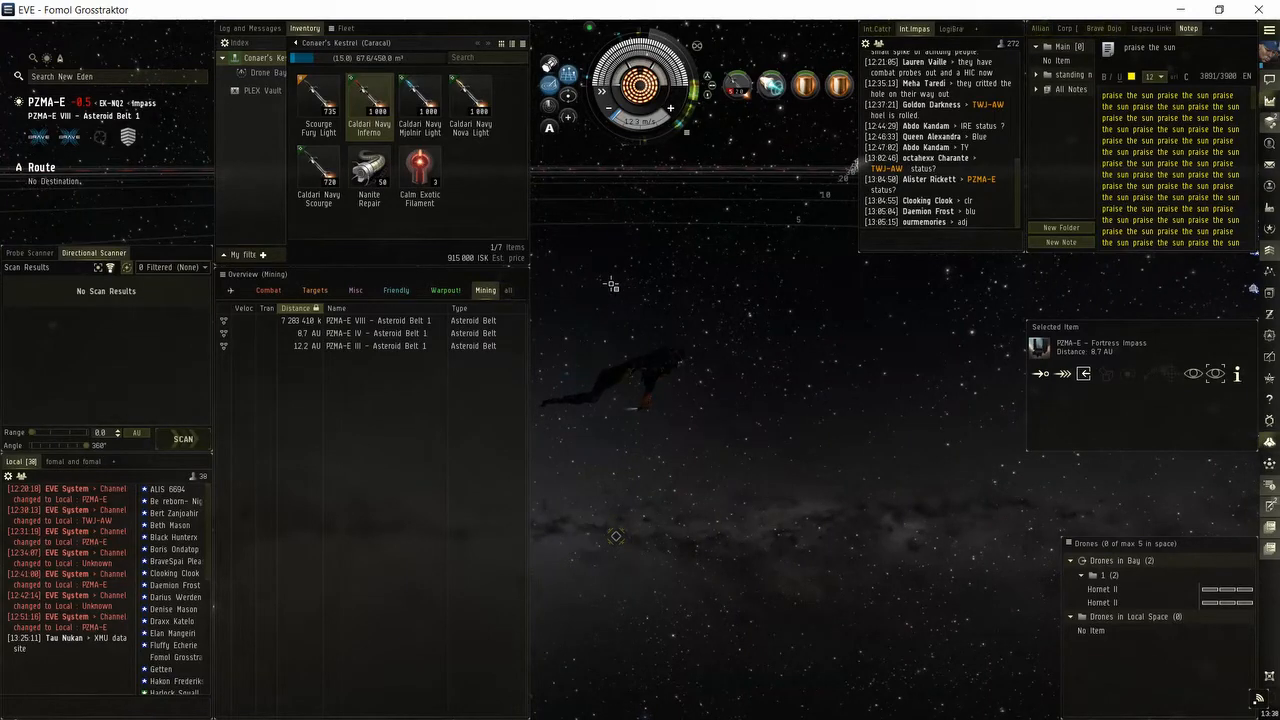
# - Use the Calm Exotic Filament from the cargo hold to open an abyssal trace
pyautogui.rightClick(420, 170)
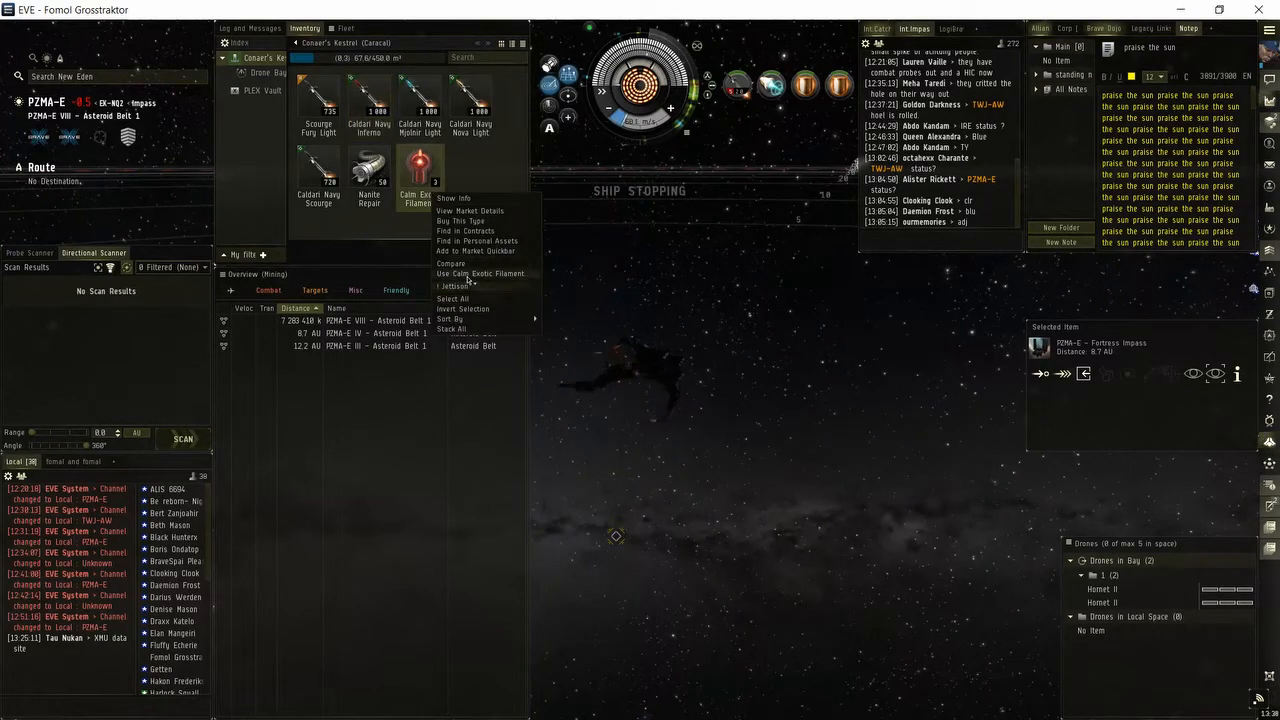
pyautogui.click(478, 272)
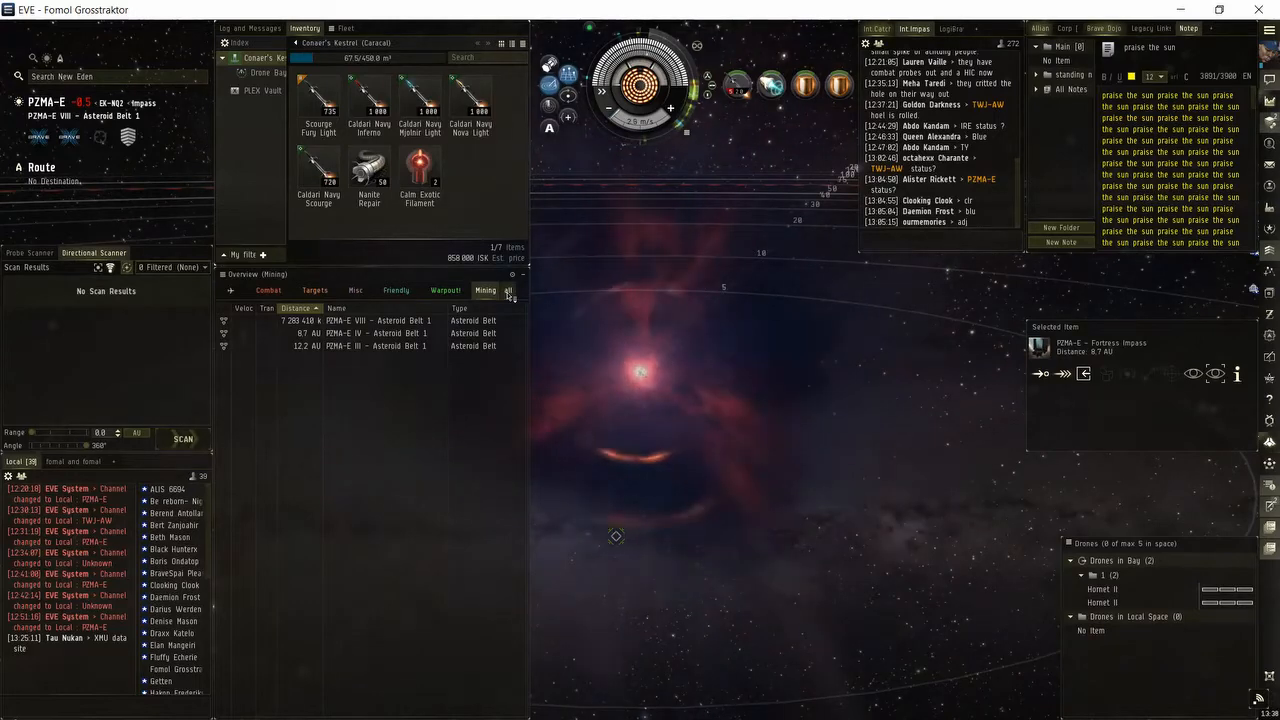
# - Jump through the abyssal trace into the pocket with the Ephialtes Lancers
pyautogui.click(484, 290)
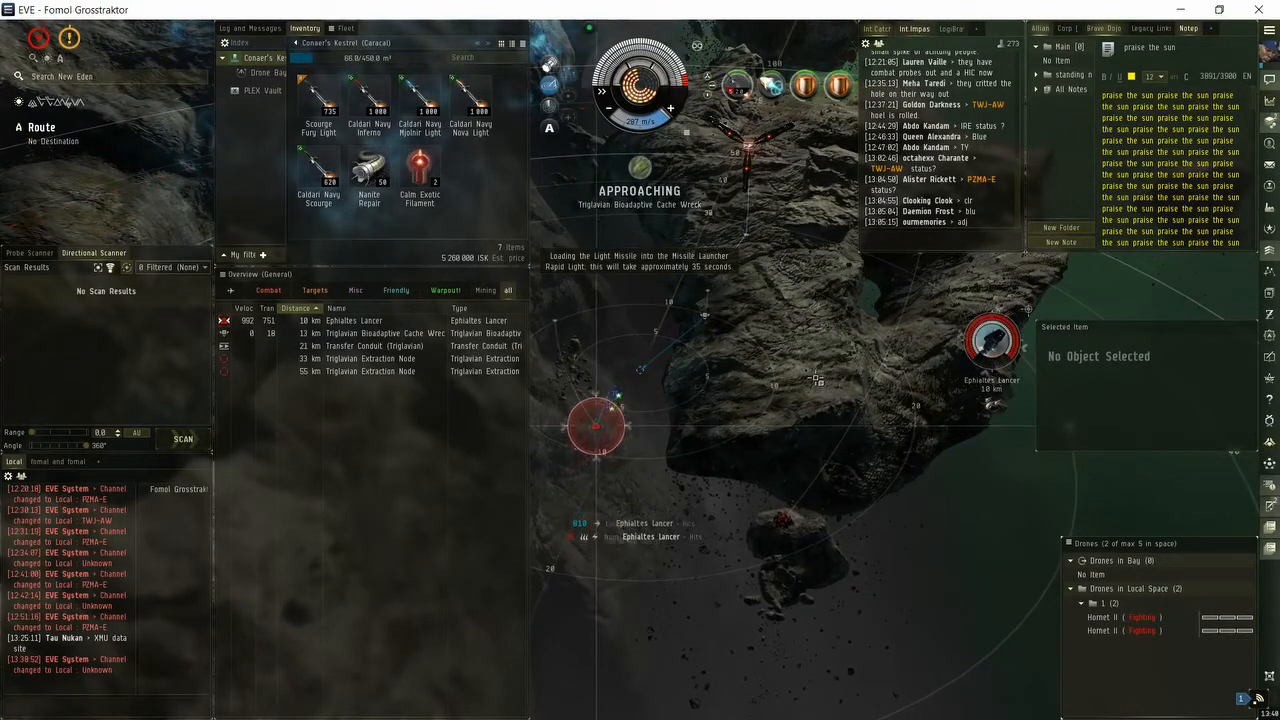
# - Destroy the Triglavian Bioadaptive Cache and target its wreck in the Overview
pyautogui.click(1258, 698)
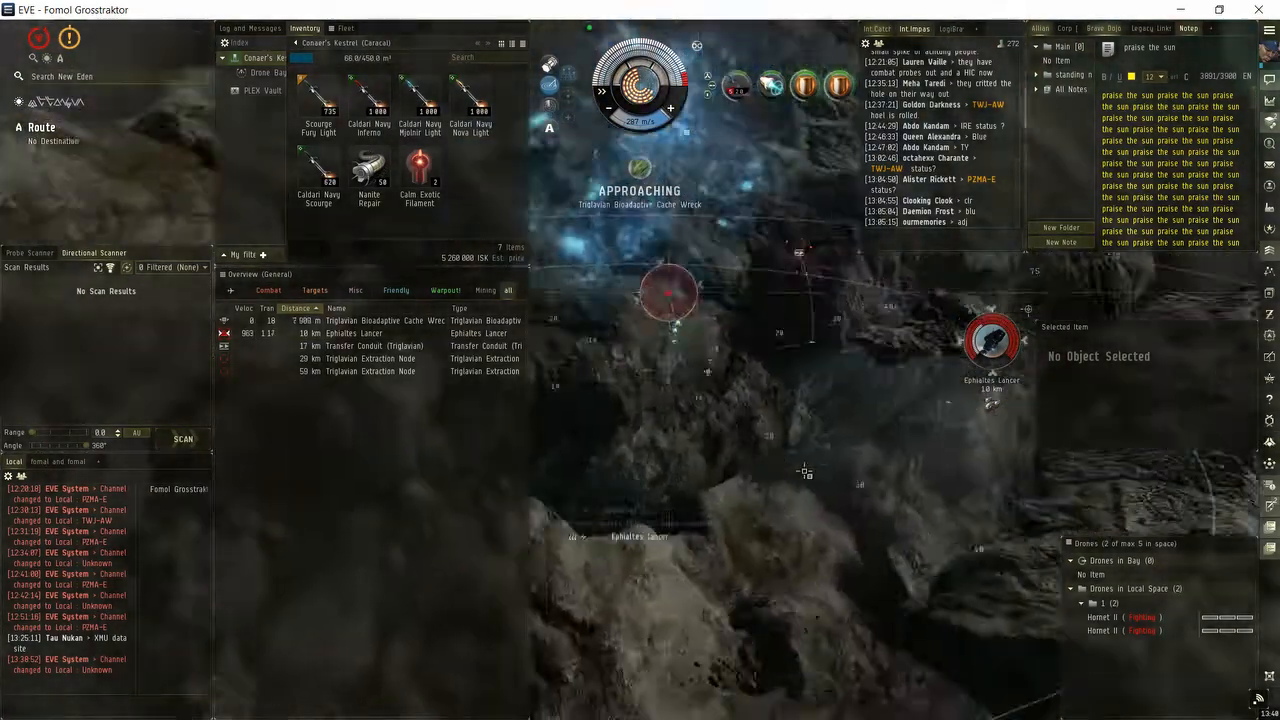
pyautogui.click(640, 280)
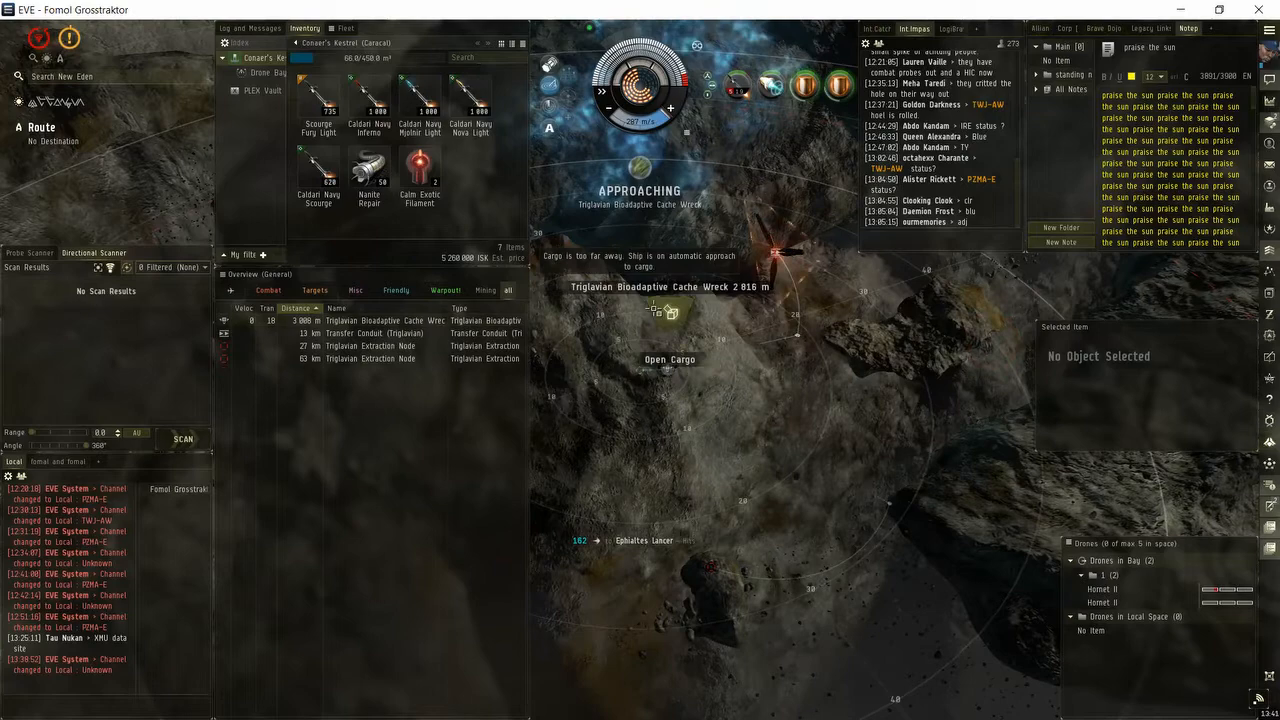
# - Loot the cache wreck's cargo into the Caracal before orbiting the Transfer Conduit
pyautogui.click(668, 360)
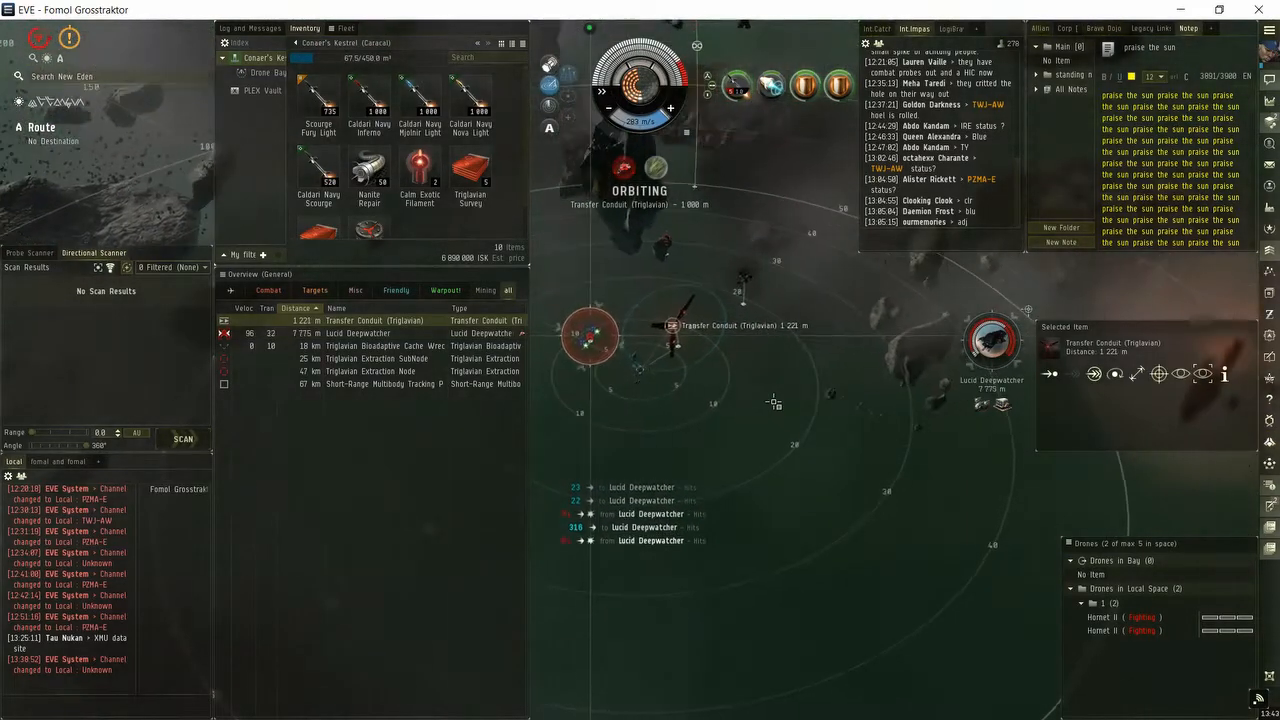
# - Keep fighting the Lucid Deepwatchers, then travel through the Transfer Conduit to the next pocket
pyautogui.rightClick(490, 244)
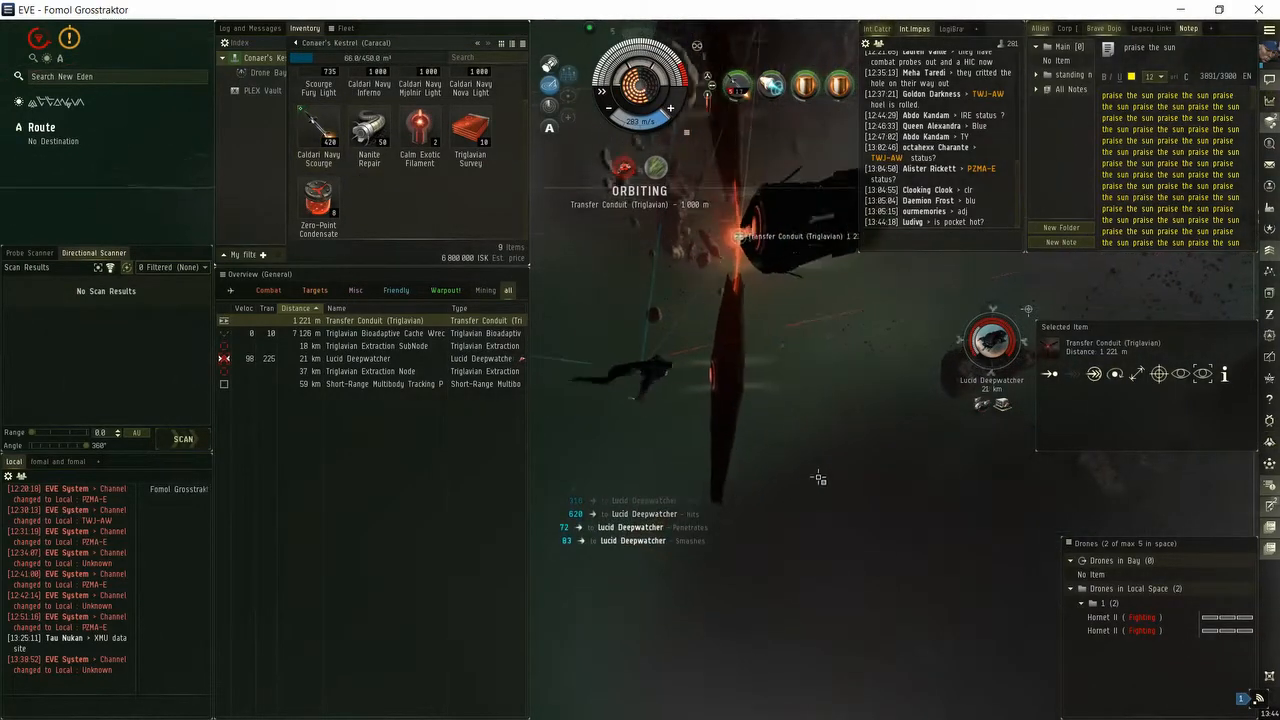
pyautogui.click(1258, 698)
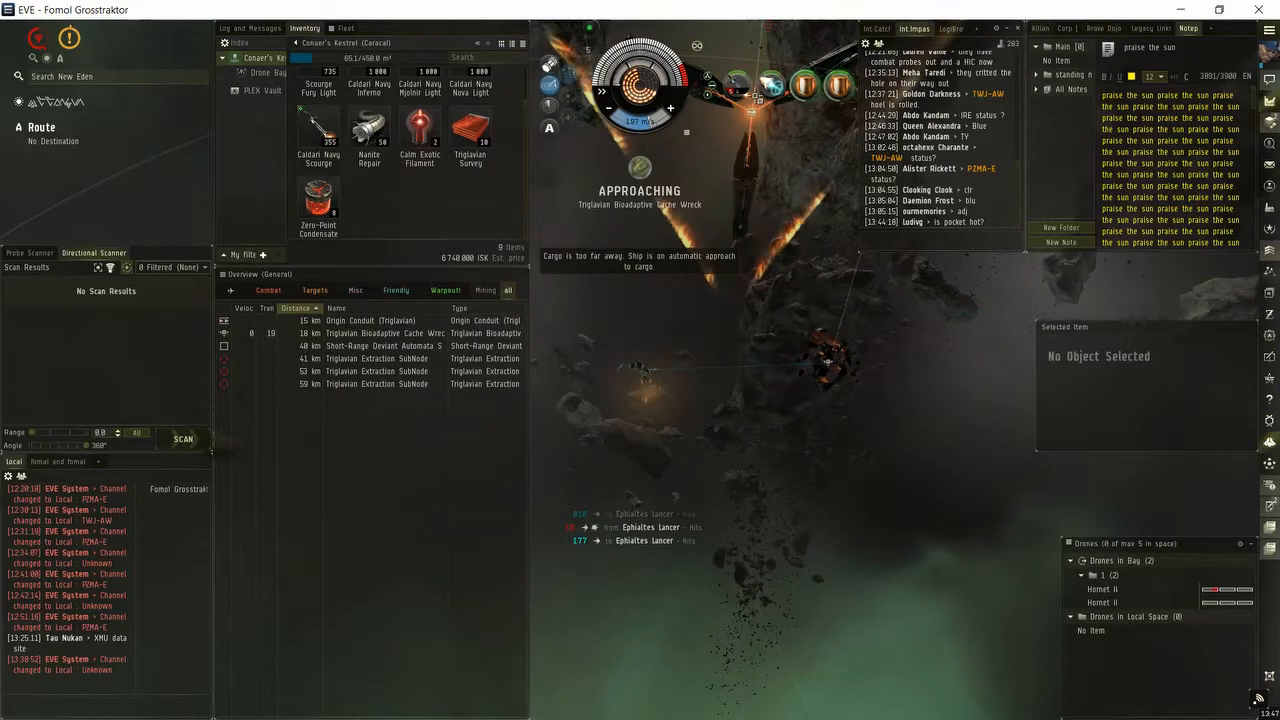
# - Head for the new pocket's Triglavian Bioadaptive Cache wreck to loot it
pyautogui.click(738, 84)
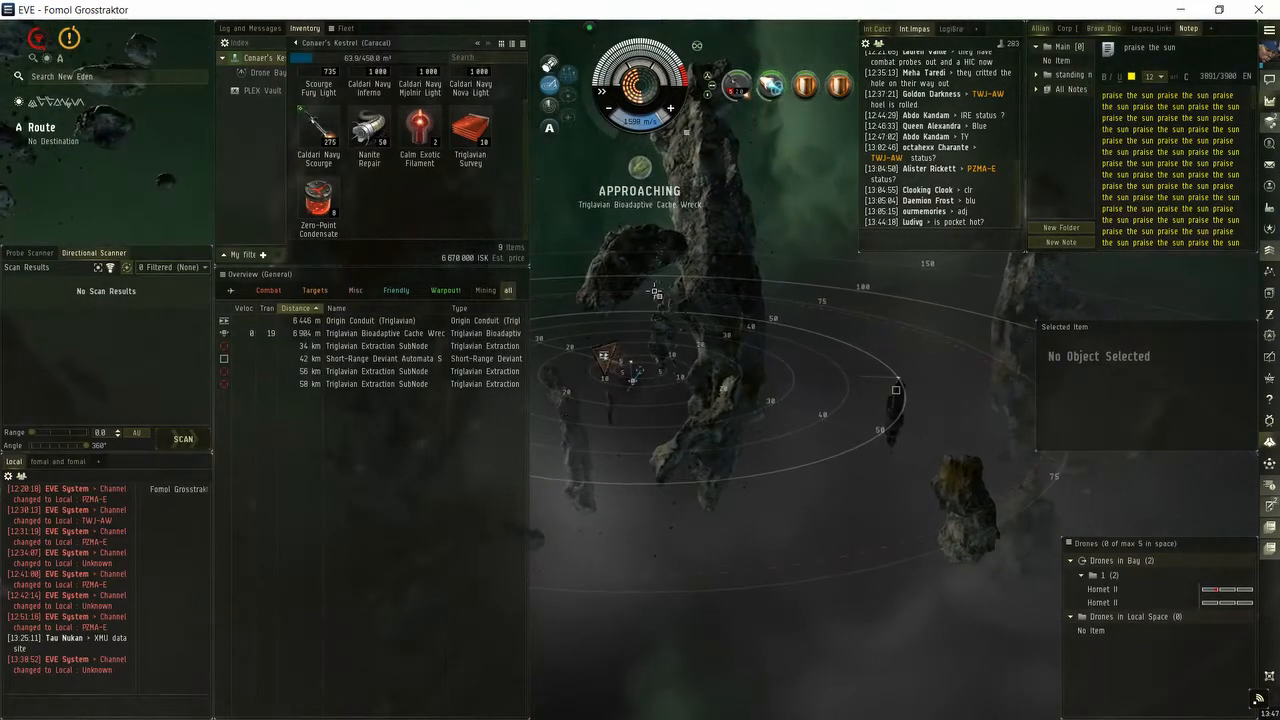
# - Collect the wreck's Zero-Point Condensate and set course for the Origin Conduit
pyautogui.click(380, 344)
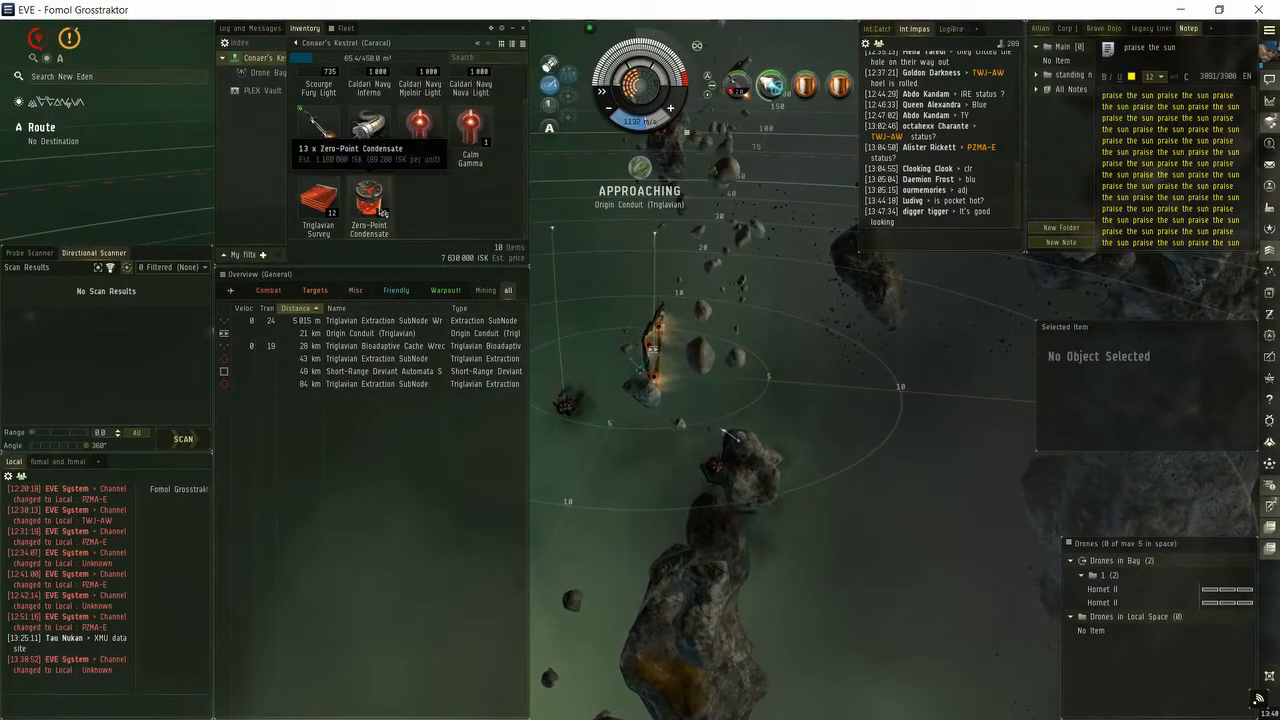
# - Jump through the Origin Conduit out of the abyssal pocket back to PZMA-E
pyautogui.click(484, 290)
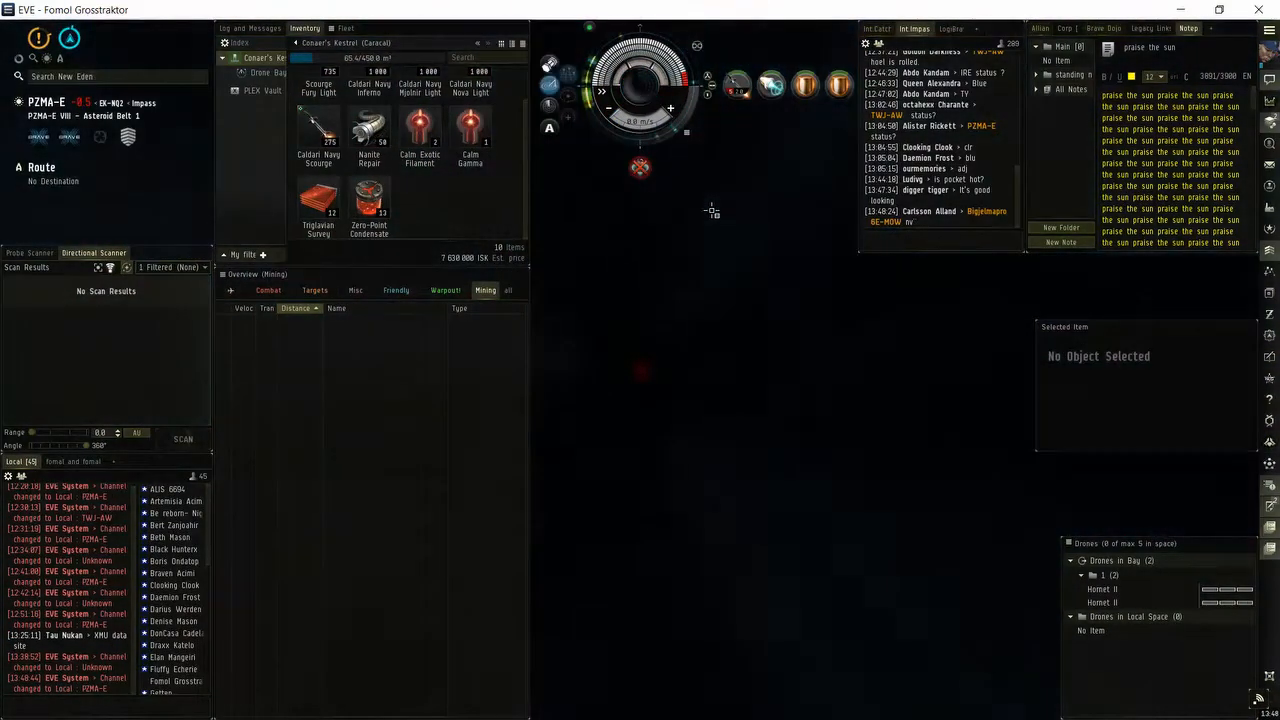
pyautogui.rightClick(712, 212)
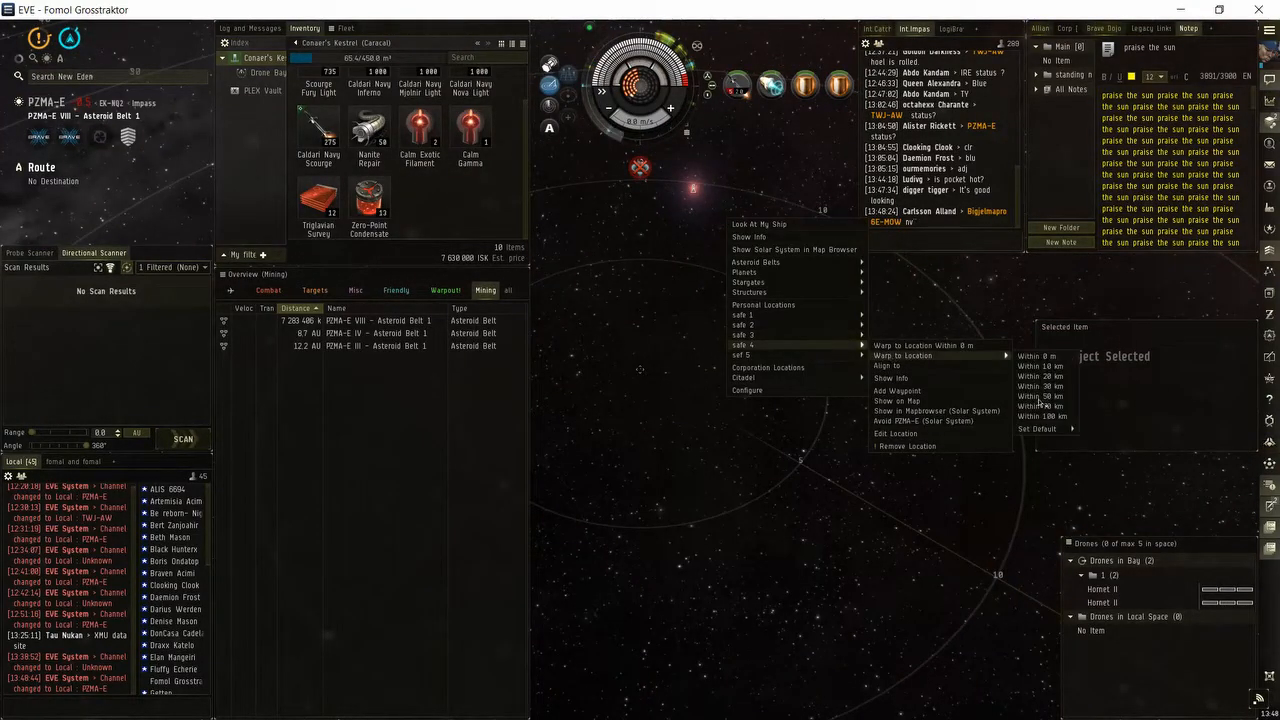
# - Warp the Caracal to an asteroid belt in PZMA-E within 0 m
pyautogui.click(902, 356)
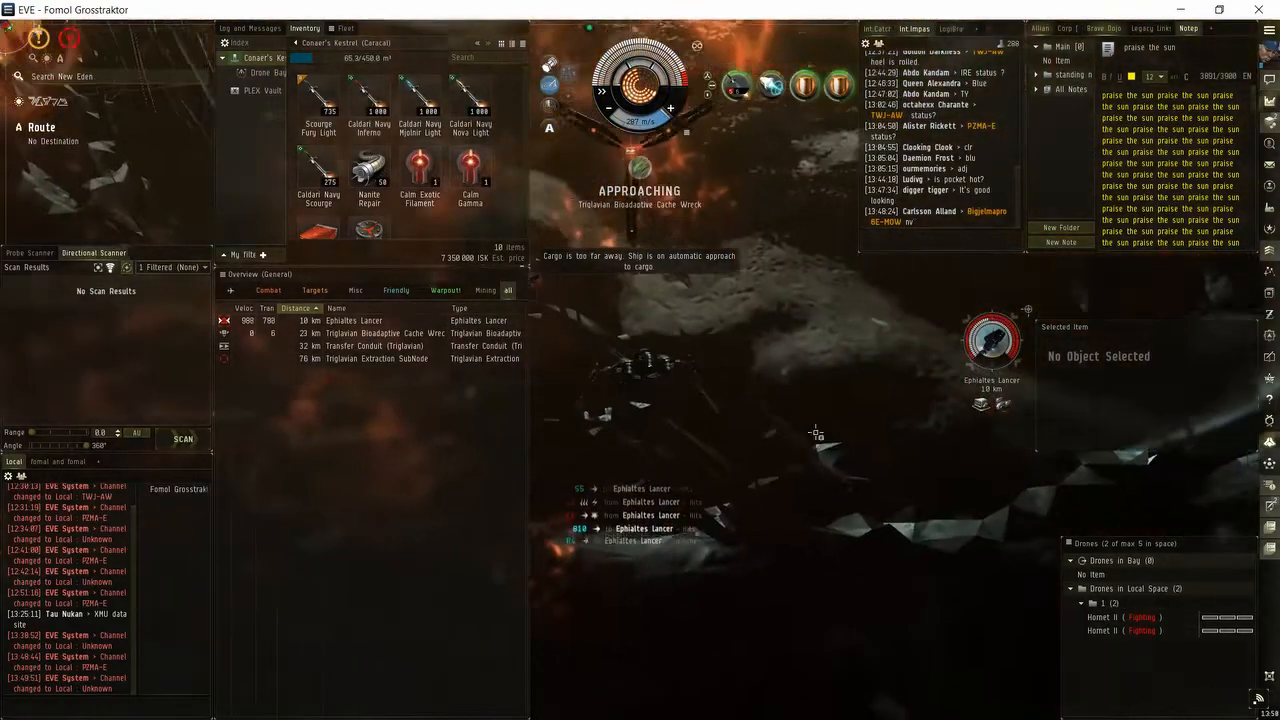
pyautogui.rightClick(770, 84)
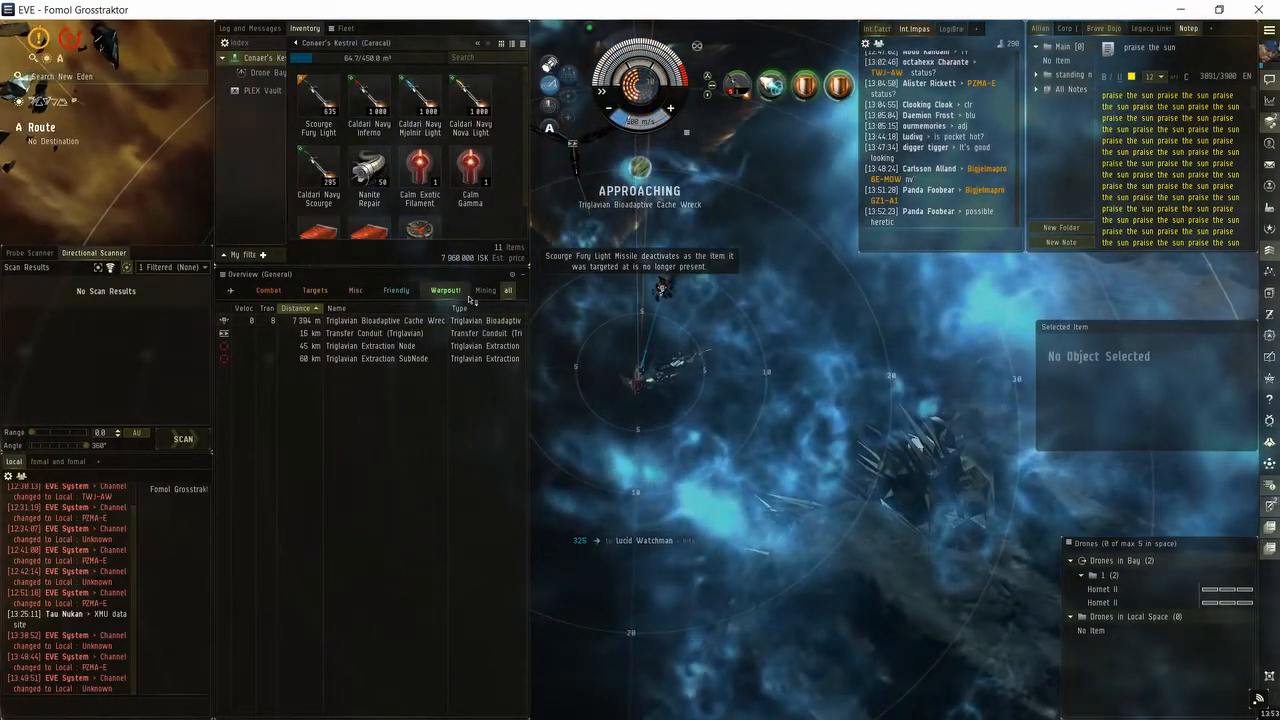
# - Select the Bioadaptive Cache wreck, then approach the Transfer Conduit about 18 km away
pyautogui.click(770, 84)
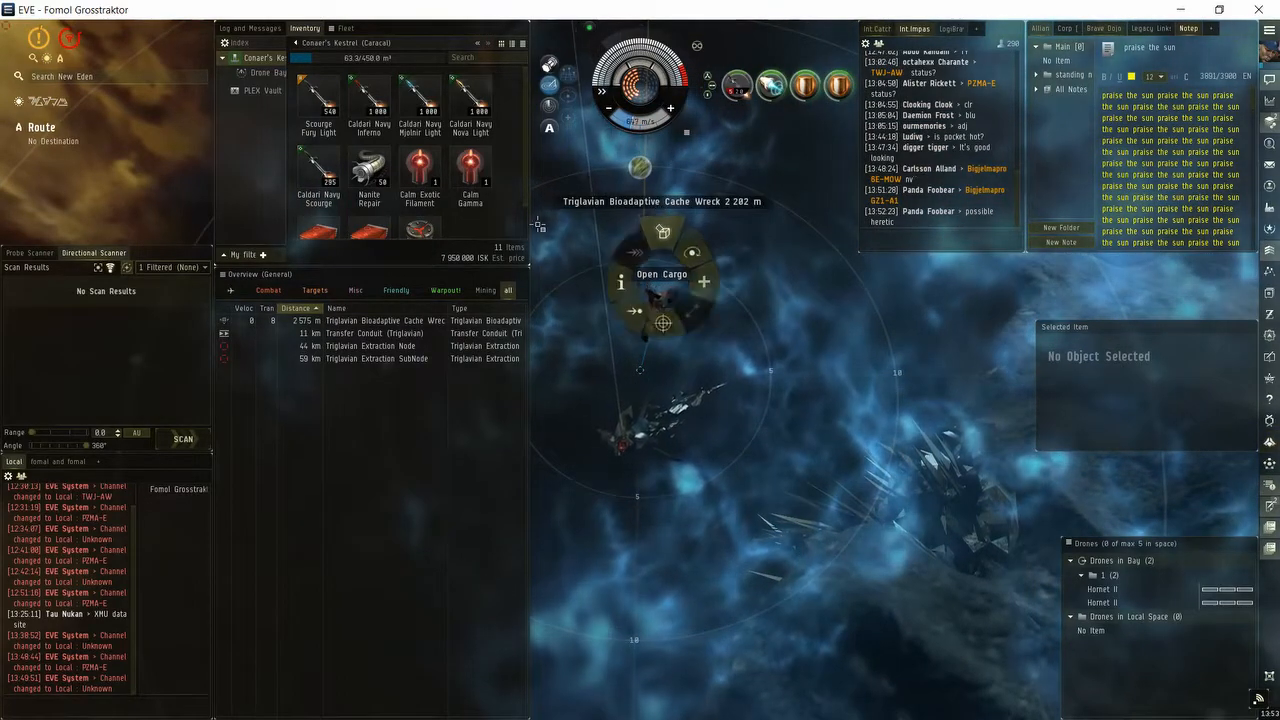
pyautogui.click(364, 332)
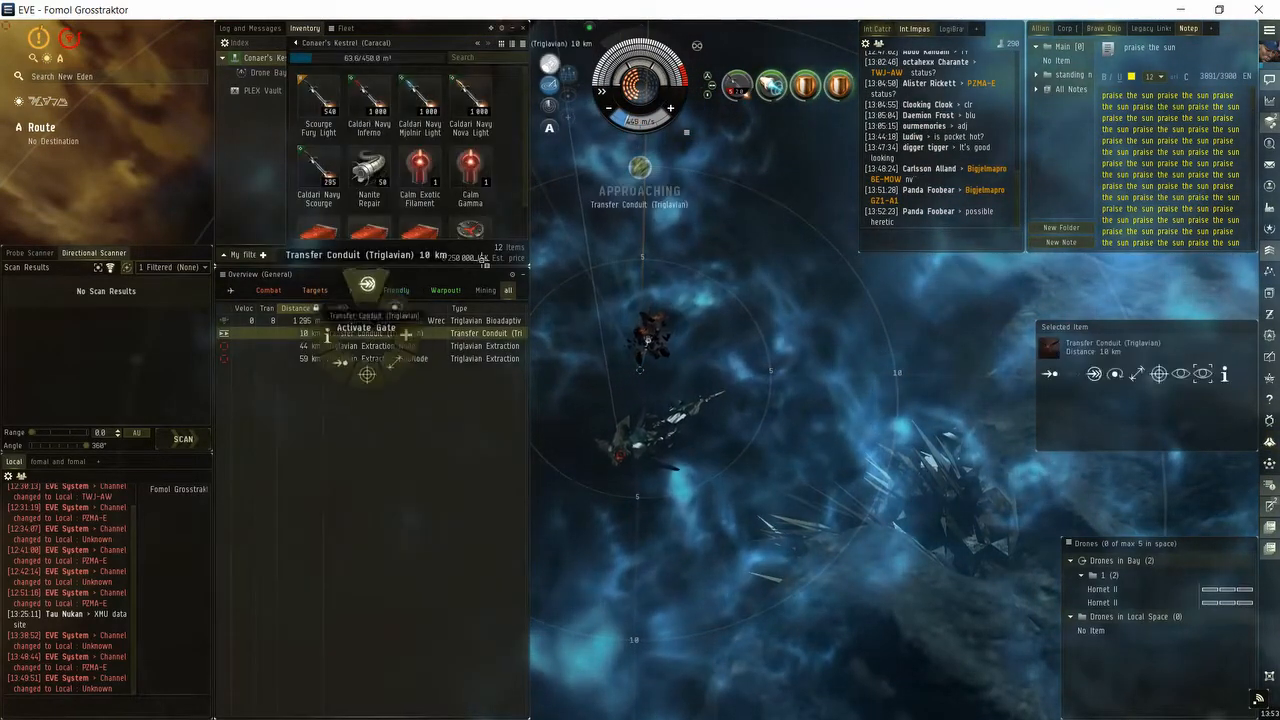